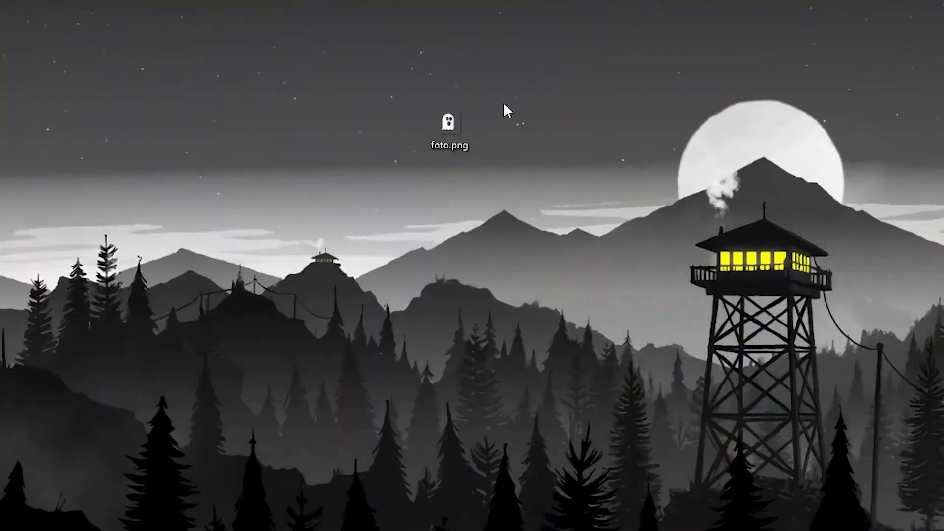
{"action": "mouse_move", "coordinate": [590, 142]}
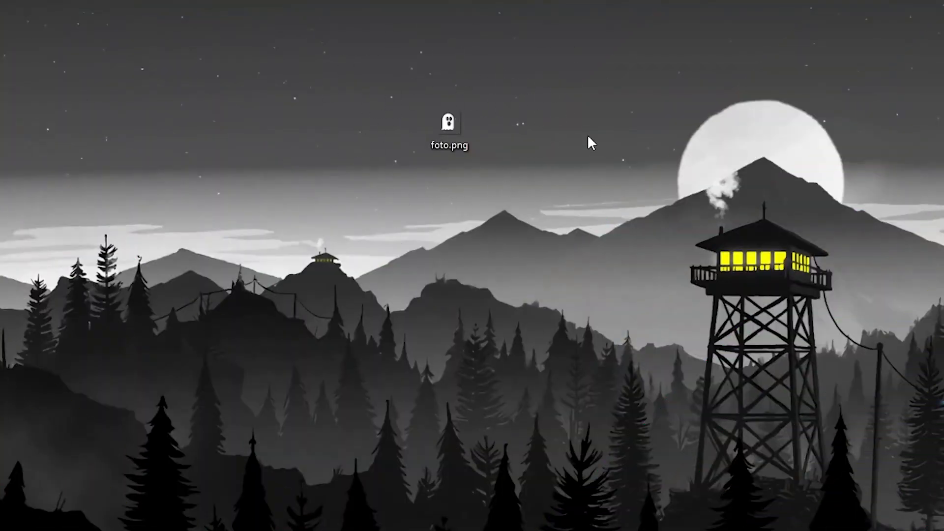
{"action": "mouse_move", "coordinate": [567, 205]}
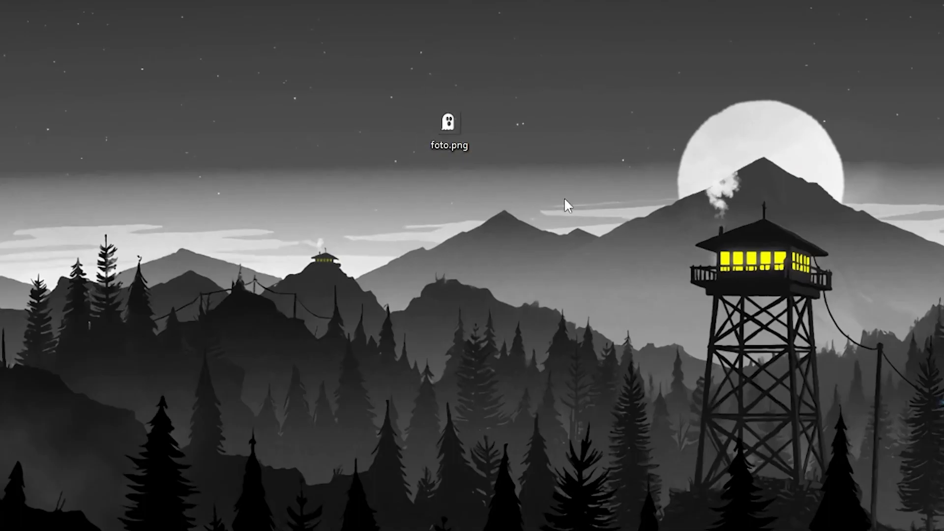
{"action": "mouse_move", "coordinate": [257, 177]}
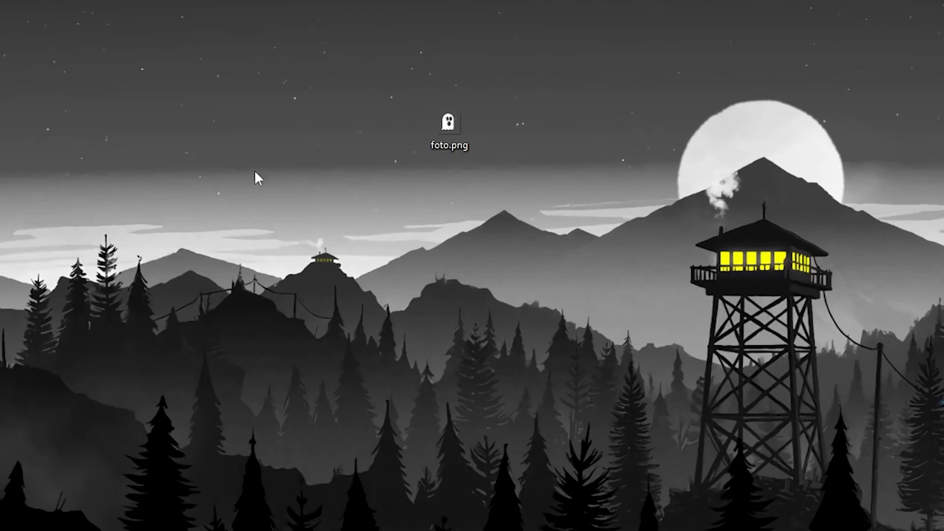
{"action": "mouse_move", "coordinate": [440, 115]}
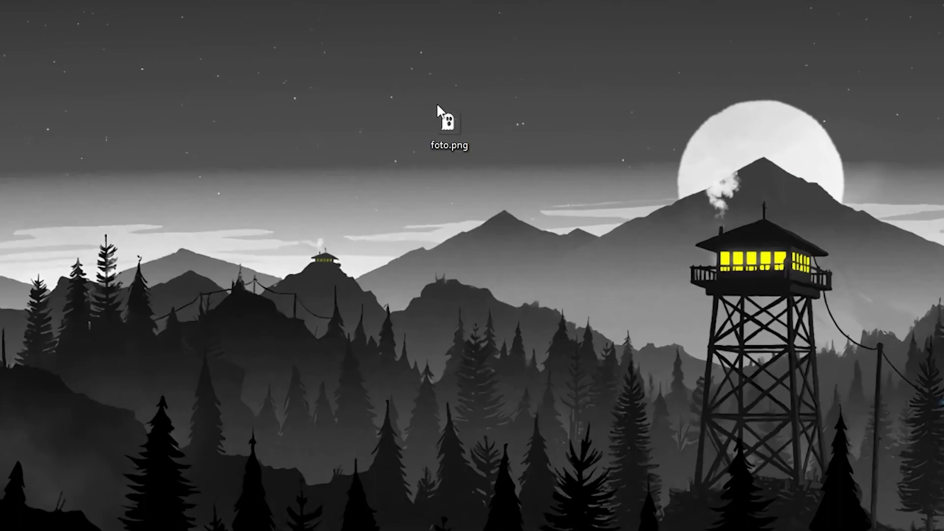
Step: Check foto.png's Properties details, confirming the image is 64 x 64 pixels
{"action": "right_click", "coordinate": [448, 123]}
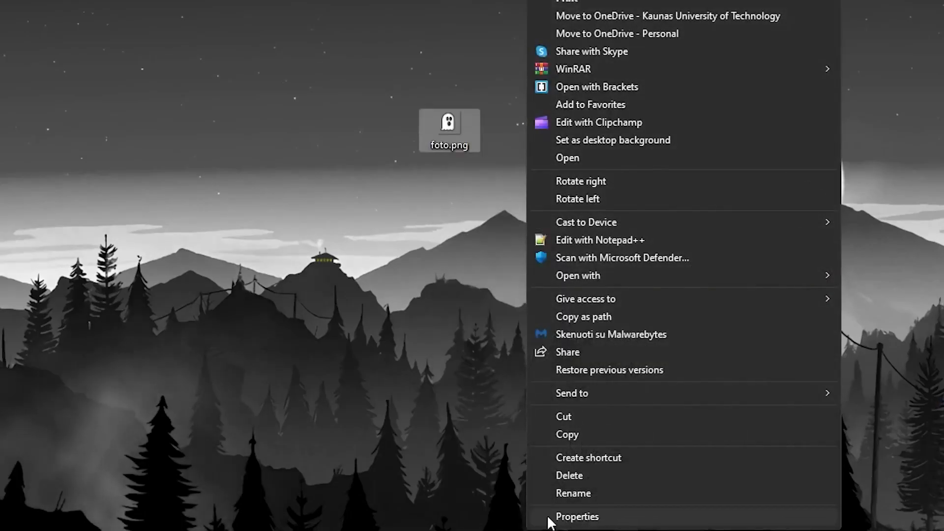
{"action": "left_click", "coordinate": [576, 516]}
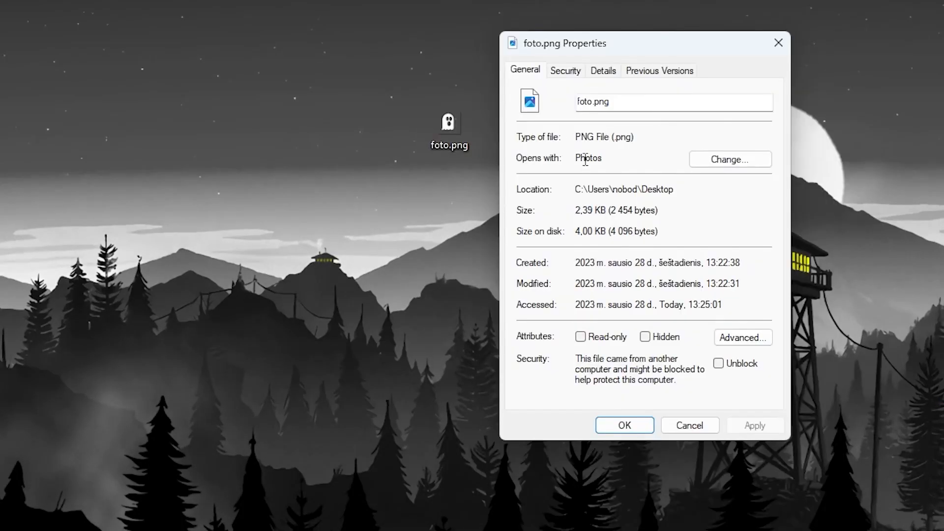
{"action": "double_click", "coordinate": [603, 137]}
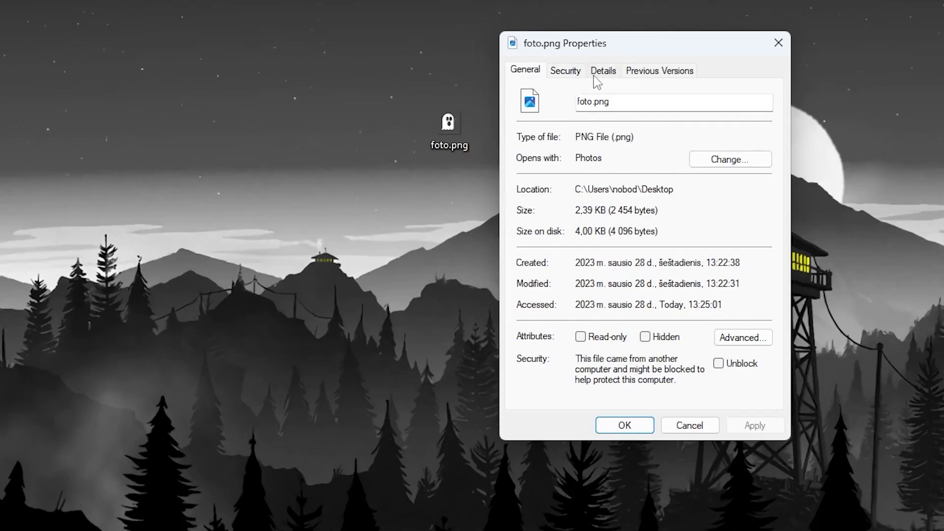
{"action": "left_click", "coordinate": [603, 70]}
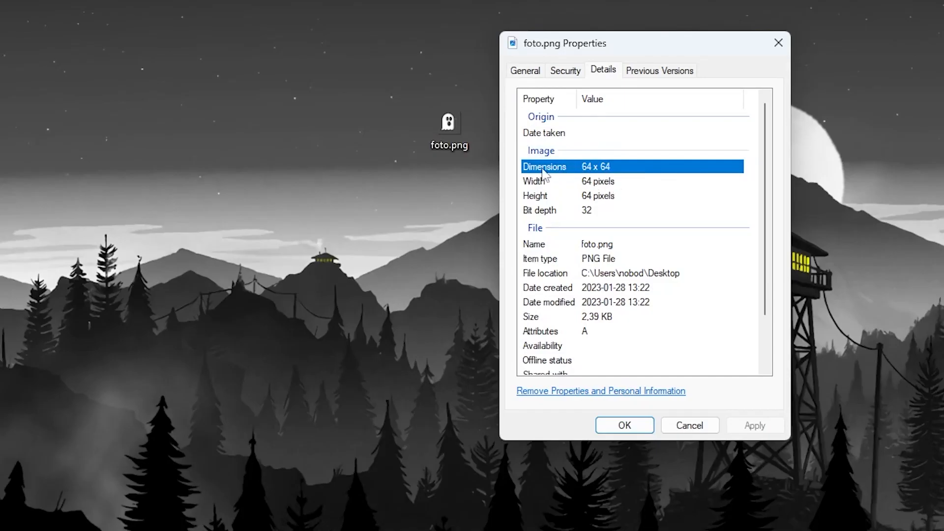
{"action": "mouse_move", "coordinate": [619, 172]}
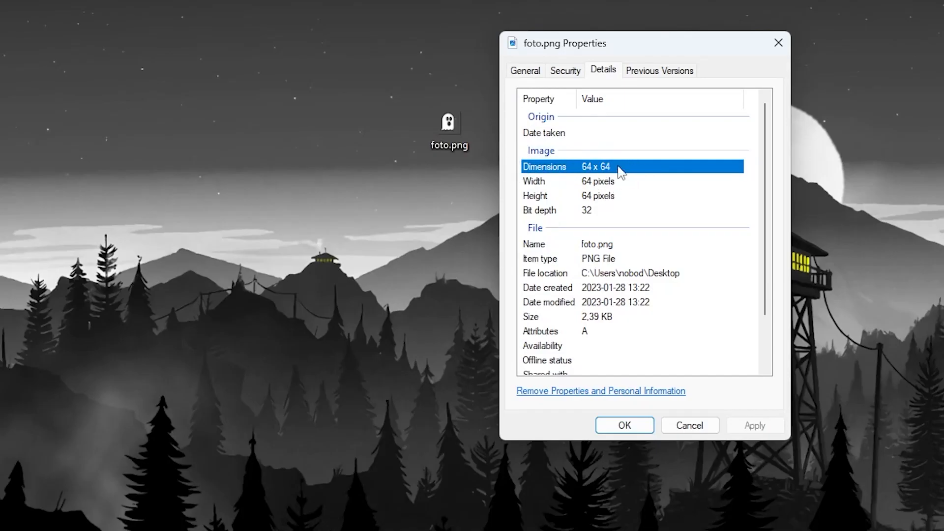
{"action": "mouse_move", "coordinate": [670, 173]}
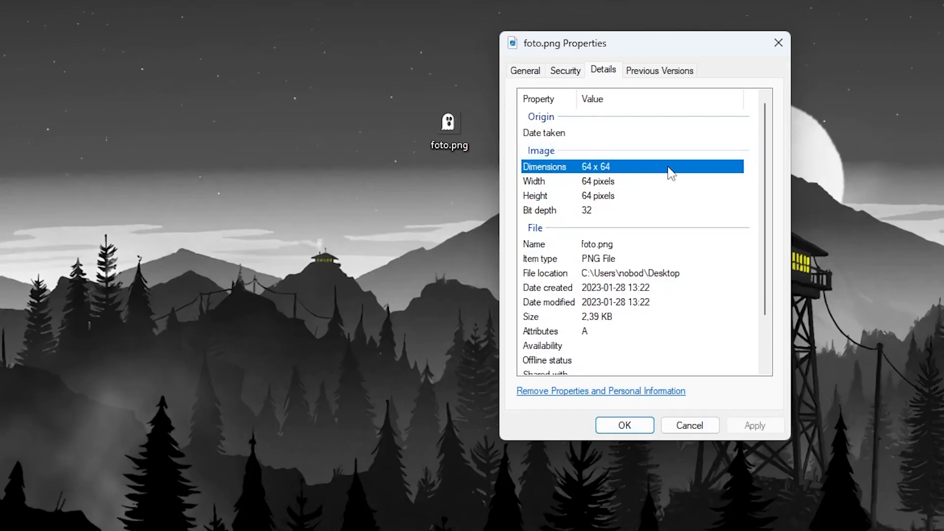
{"action": "right_click", "coordinate": [448, 124]}
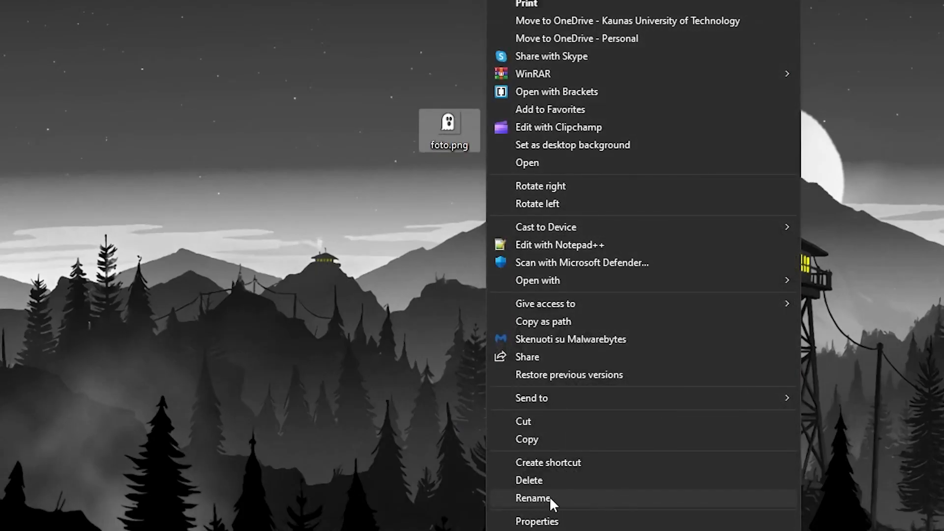
Step: Start renaming foto.png, typing the new name 'server-o'
{"action": "left_click", "coordinate": [532, 498]}
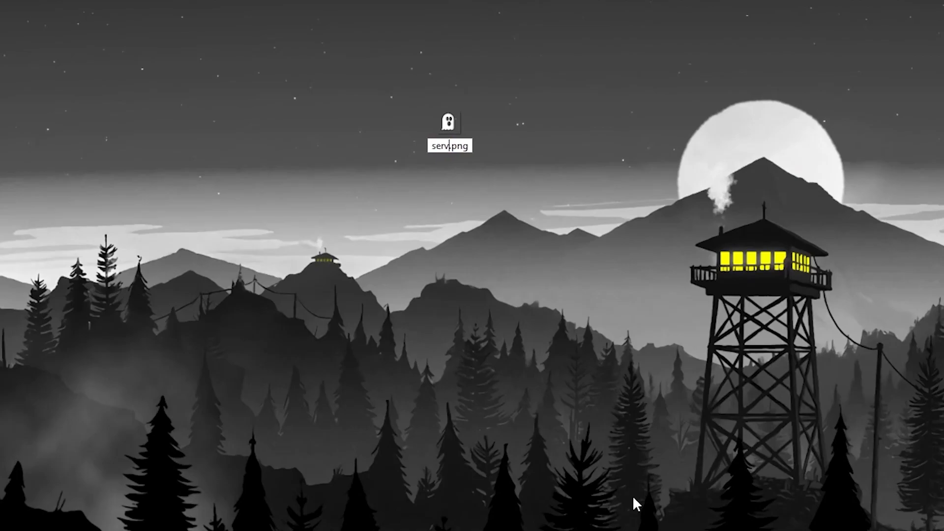
{"action": "type", "text": "server-o"}
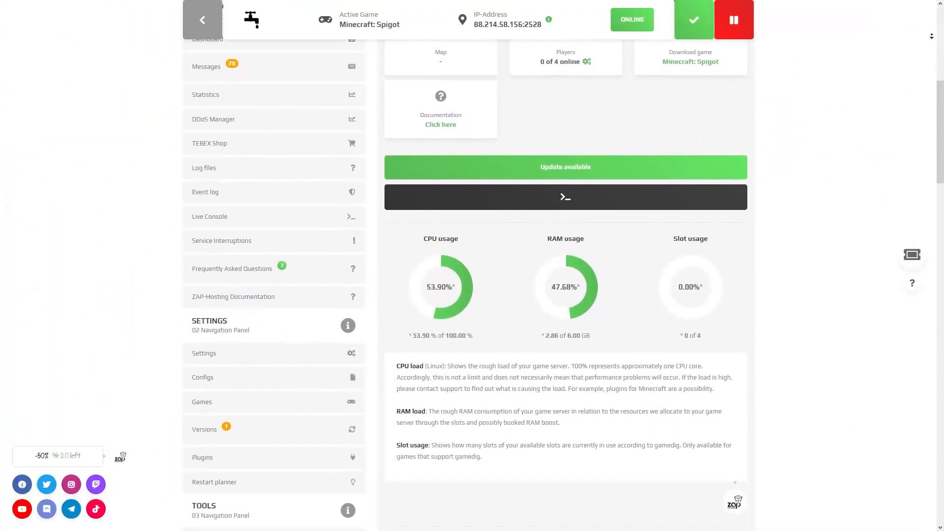
Step: Scroll the left navigation to Tools and open FTP-Browser
{"action": "scroll", "scroll_direction": "down", "scroll_amount": 3}
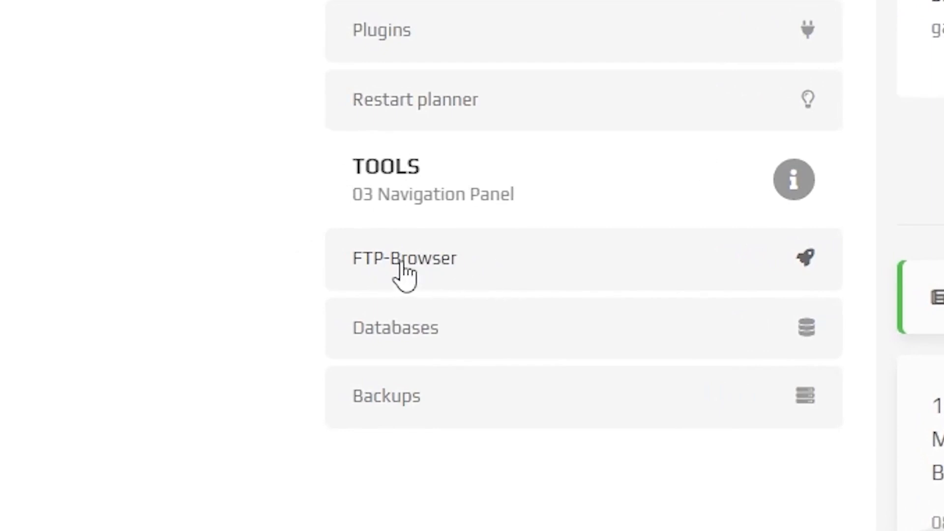
{"action": "left_click", "coordinate": [403, 259]}
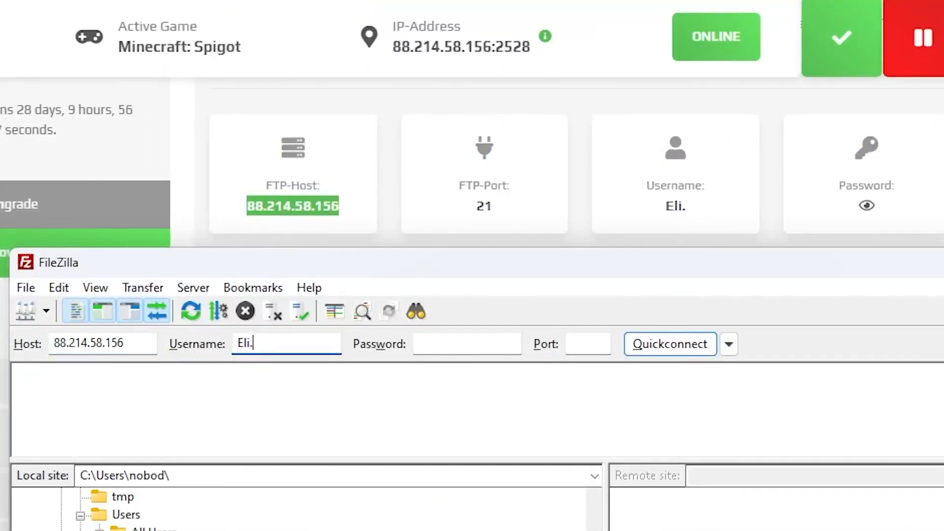
Step: Enter the FTP password, Quickconnect, and open g540768 then spigot
{"action": "left_click", "coordinate": [866, 205]}
{"action": "type", "text": "21"}
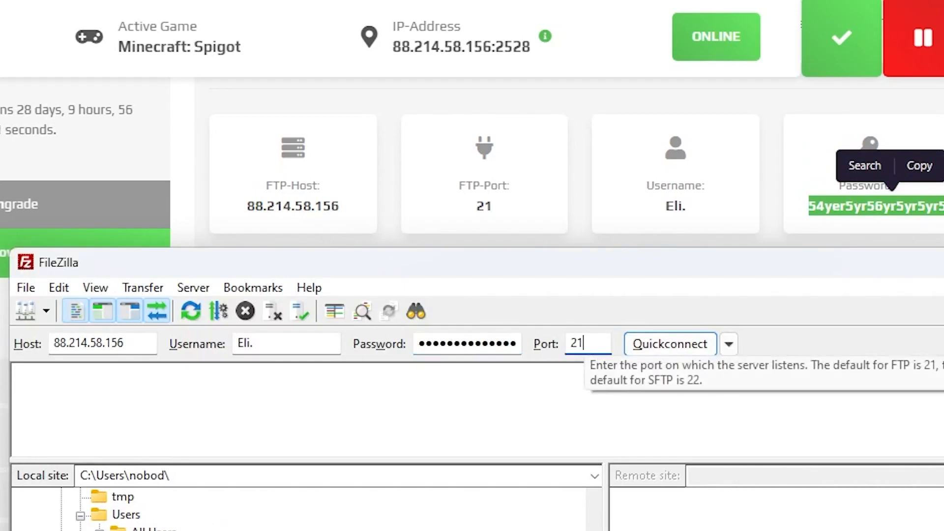
{"action": "left_click", "coordinate": [670, 343]}
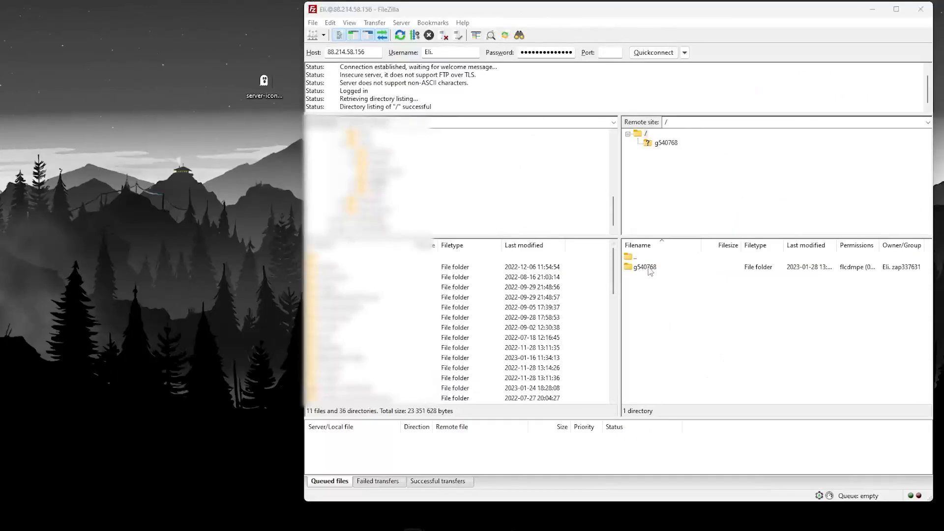
{"action": "double_click", "coordinate": [644, 266]}
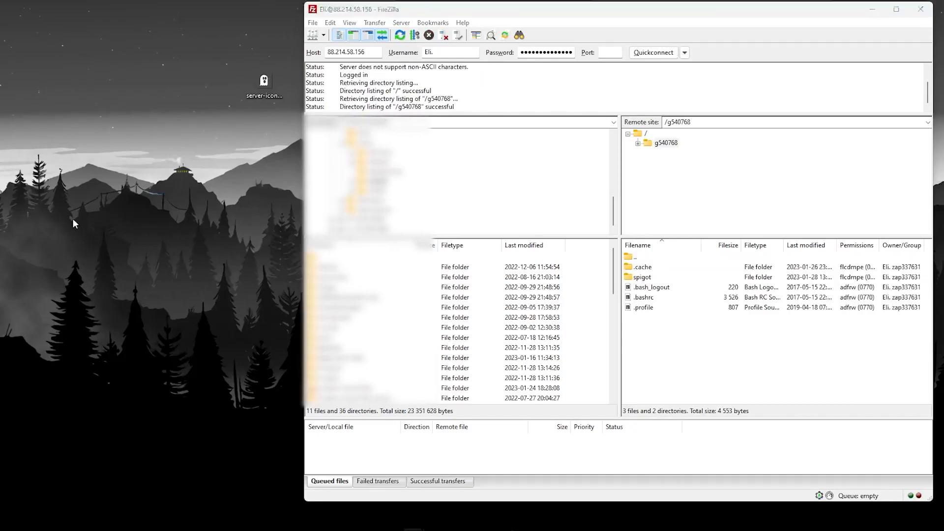
{"action": "left_click", "coordinate": [641, 277]}
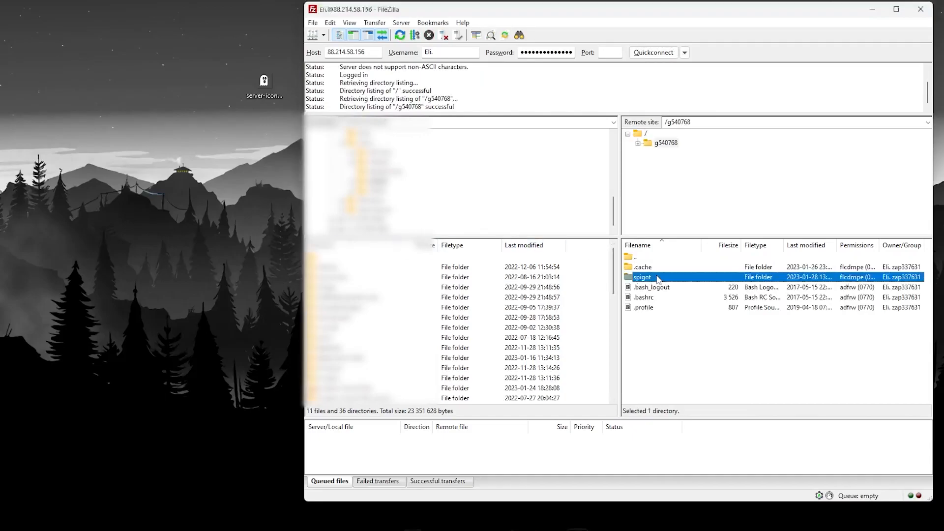
{"action": "double_click", "coordinate": [642, 277]}
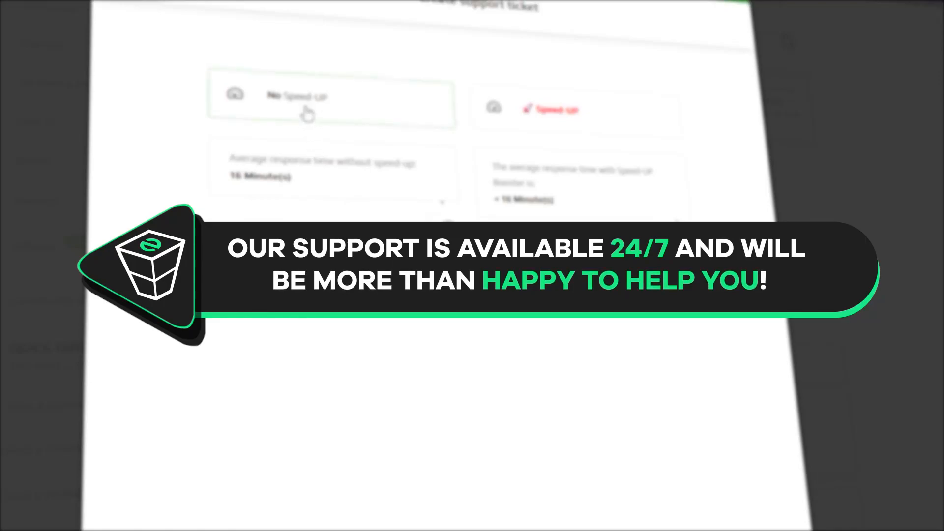
Step: Select No Speed-up for the support ticket and scroll down the page
{"action": "left_click", "coordinate": [332, 97]}
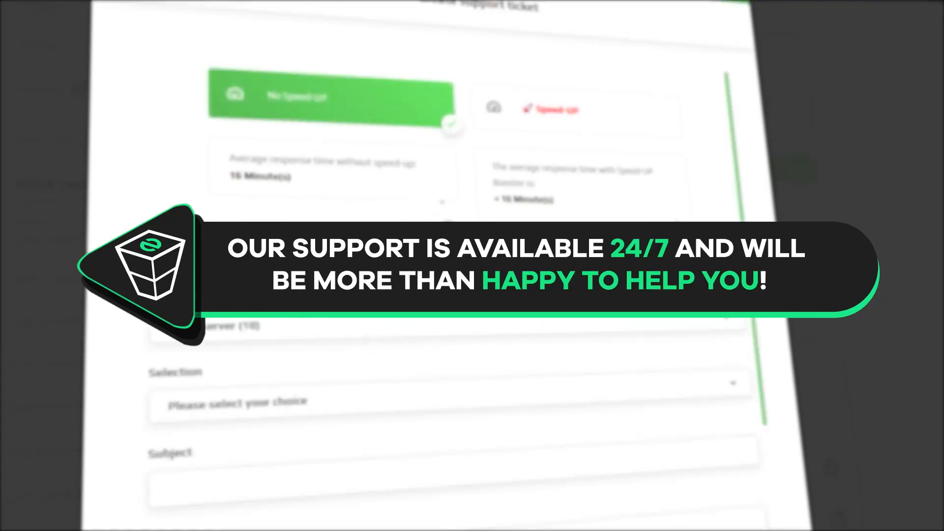
{"action": "scroll", "scroll_direction": "down", "scroll_amount": 3}
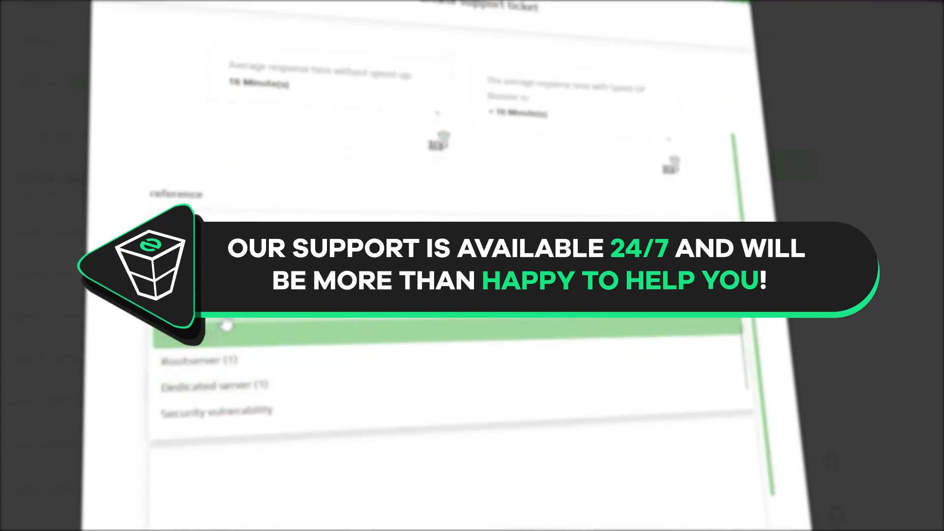